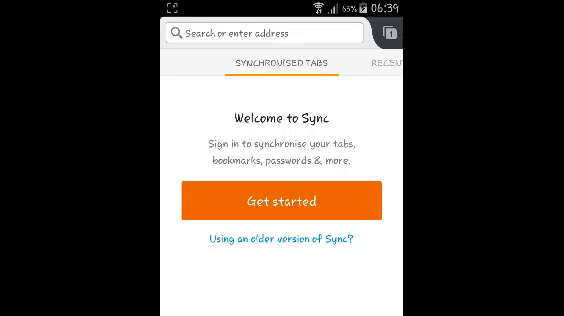
Begin Firefox Sync setup via Get started on the welcome screen.
left_click(284, 200)
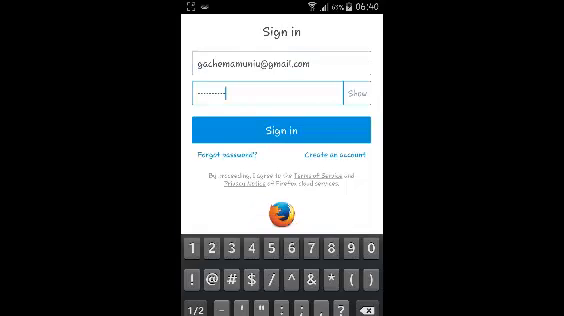
Submit the existing Firefox account's email and password to sign in to Sync.
left_click(282, 128)
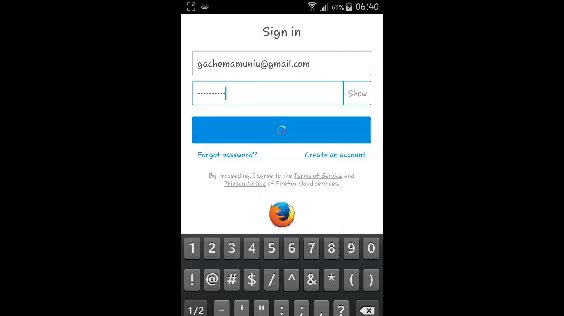